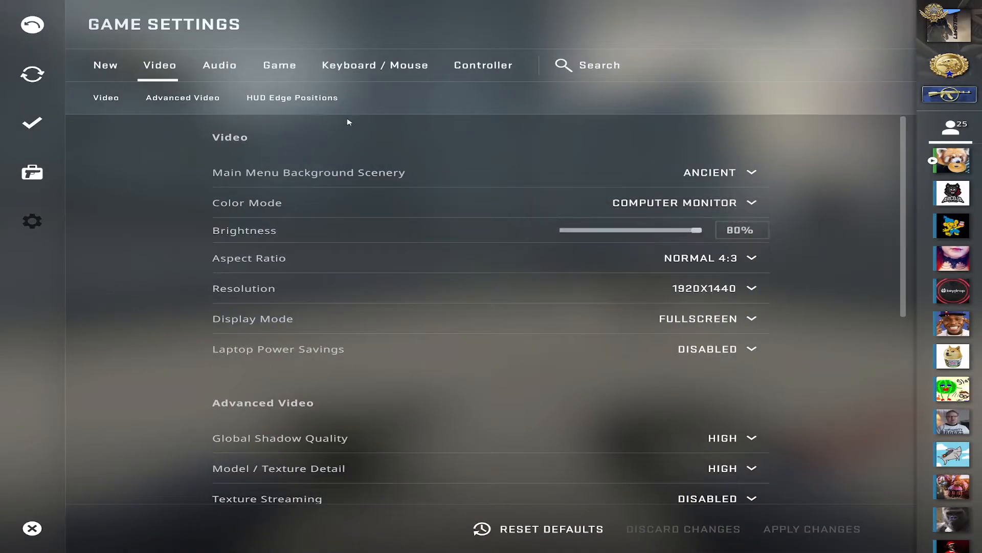
# - Set Enable Developer Console (~) to Yes in the Game settings
pyautogui.click(278, 65)
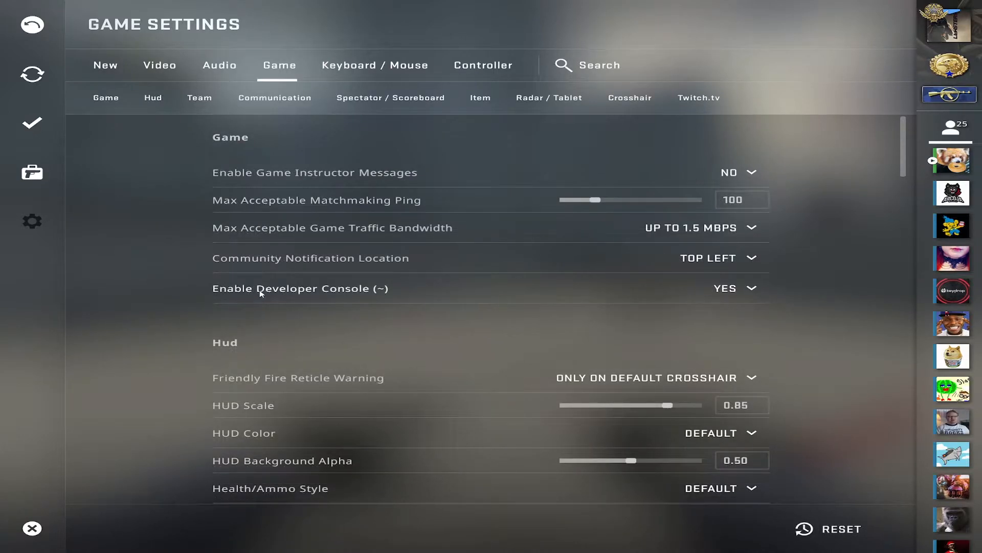
pyautogui.click(732, 289)
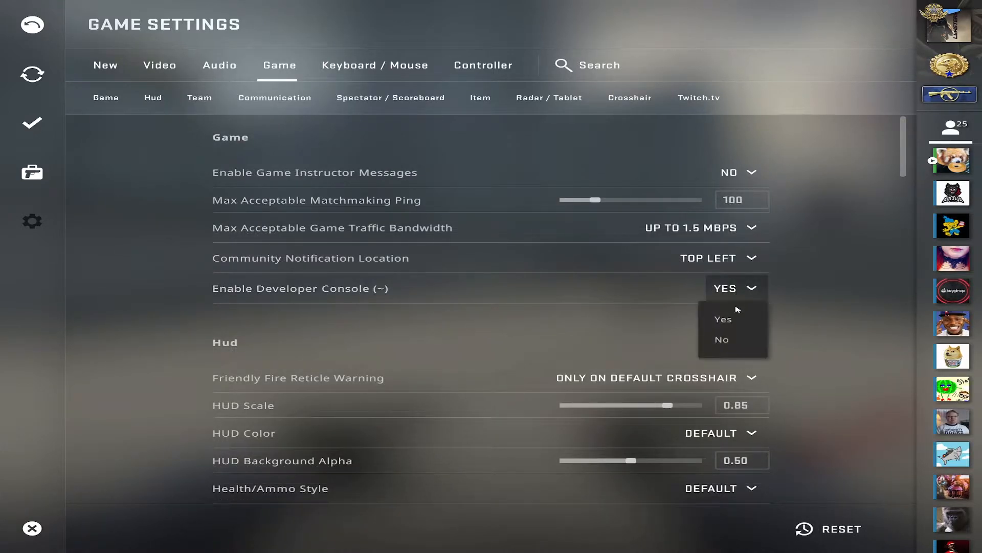
pyautogui.click(722, 319)
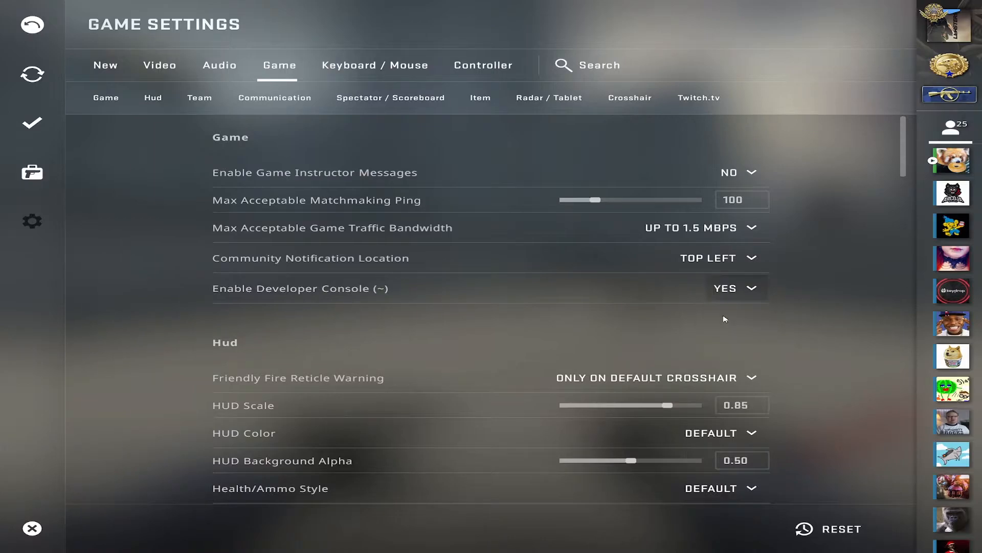
# - Check the Toggle Console binding under UI Keys in Keyboard / Mouse settings
pyautogui.click(375, 64)
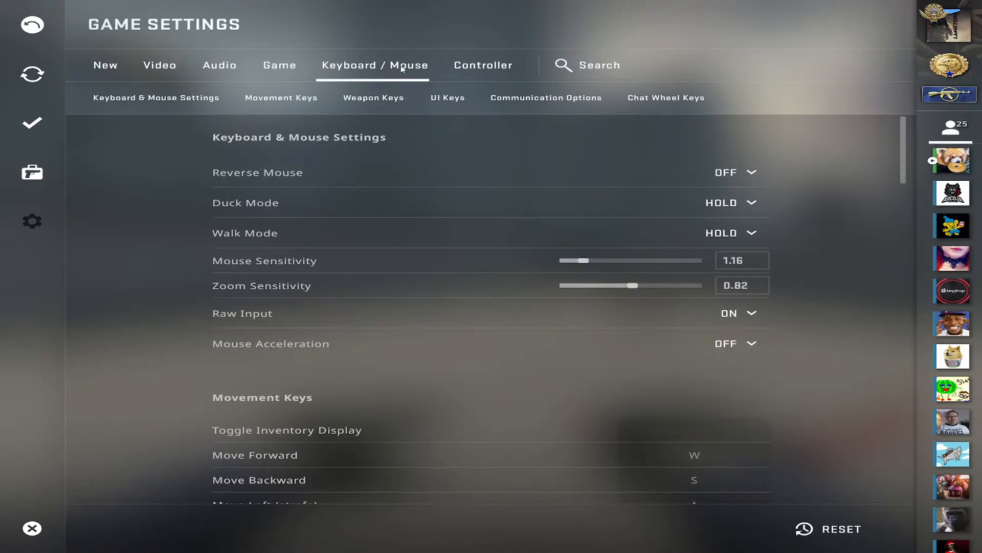
pyautogui.click(374, 97)
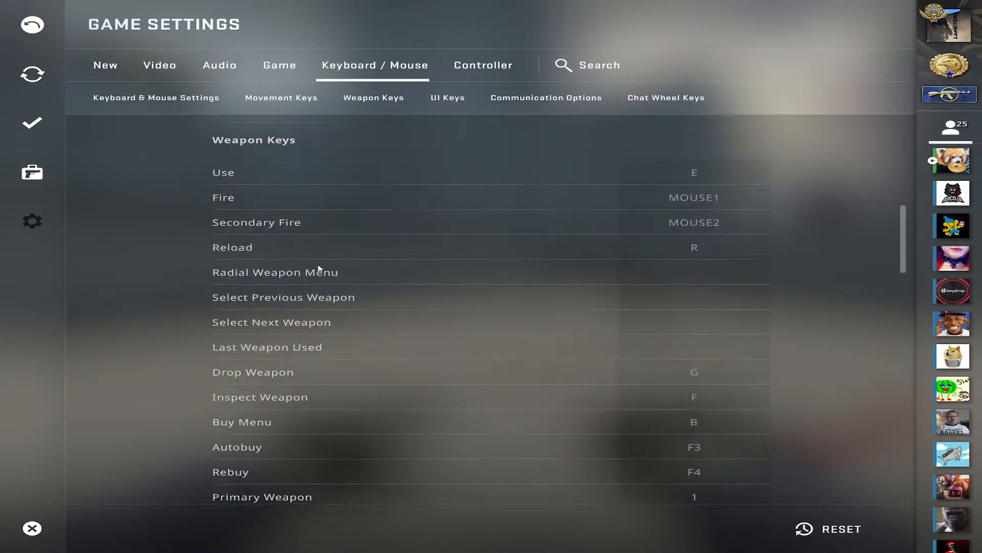
pyautogui.scroll(-3)
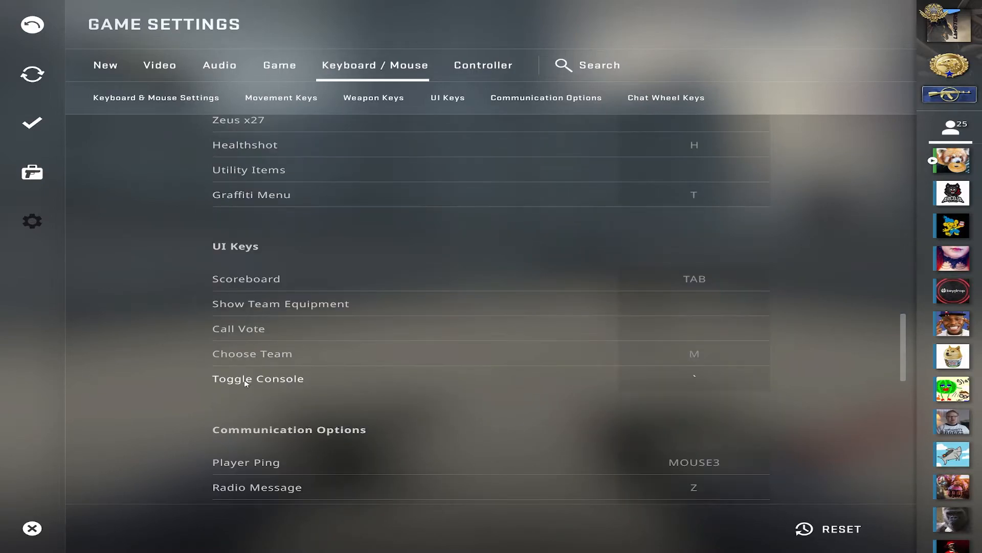
pyautogui.moveTo(694, 381)
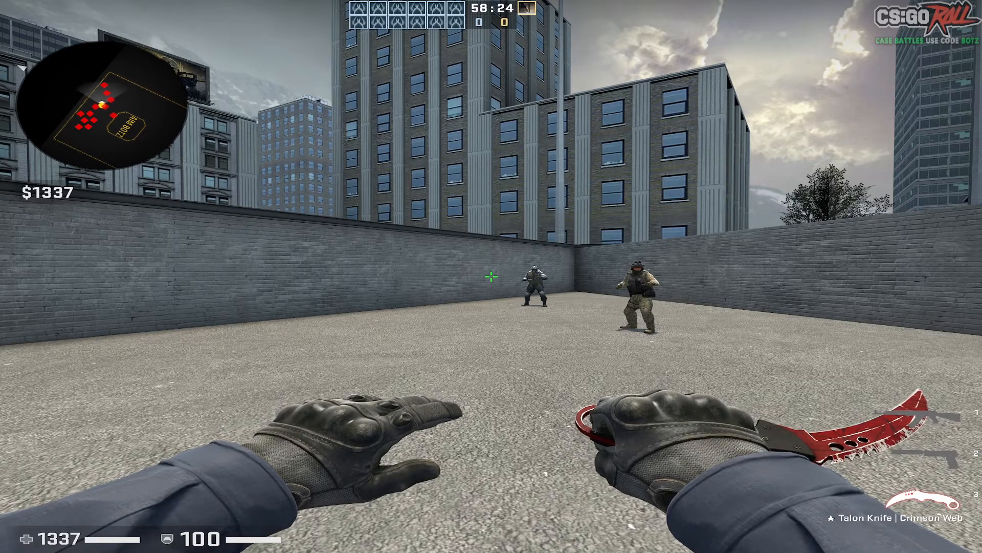
# - Bring up the developer console in the match and start entering net_graph 1
pyautogui.press('`')
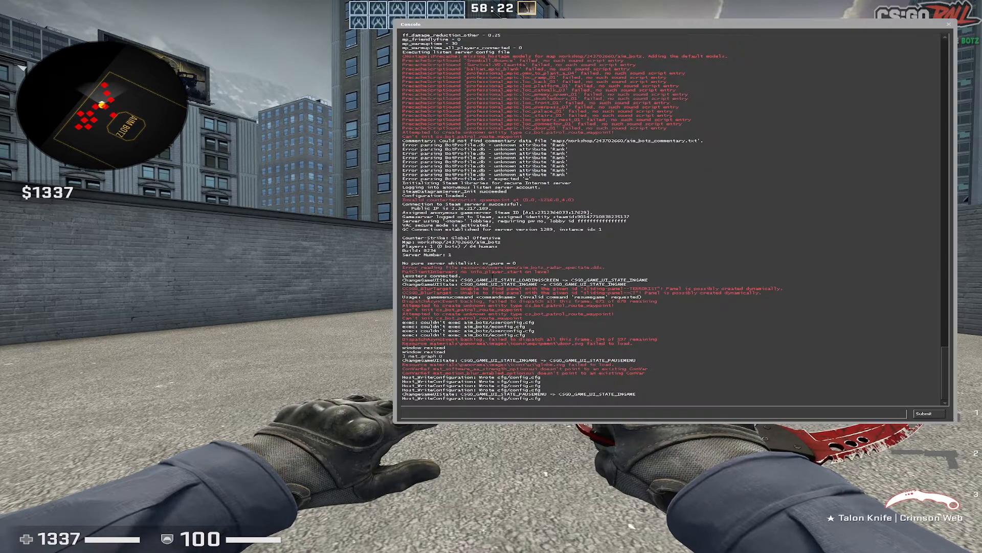
pyautogui.write('net_')
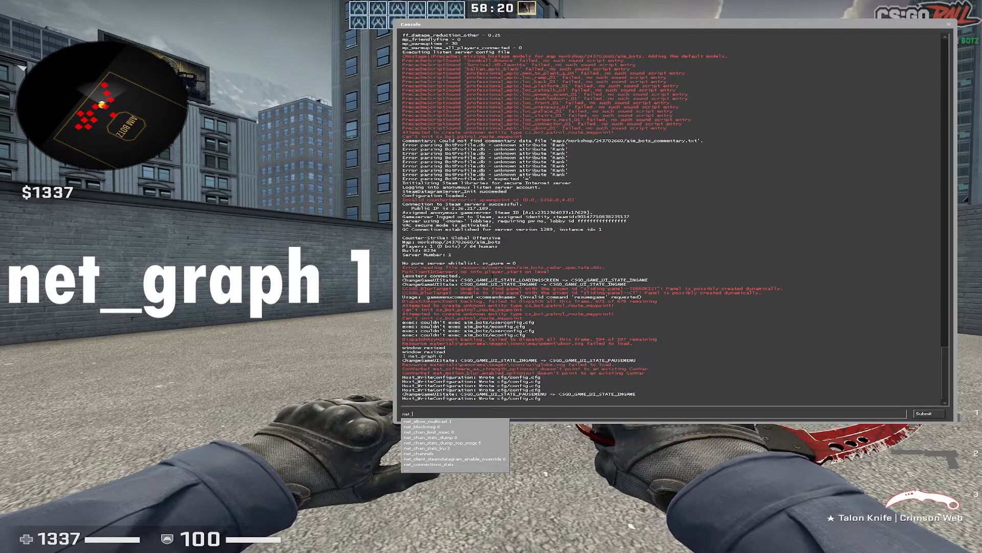